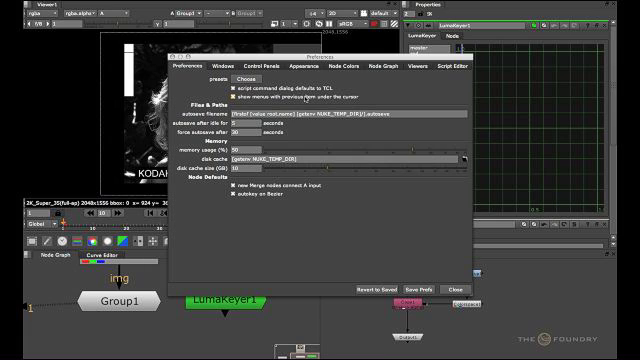
Close the Preferences window, returning to the node graph with Group1 and LumaKeyer1
click(352, 62)
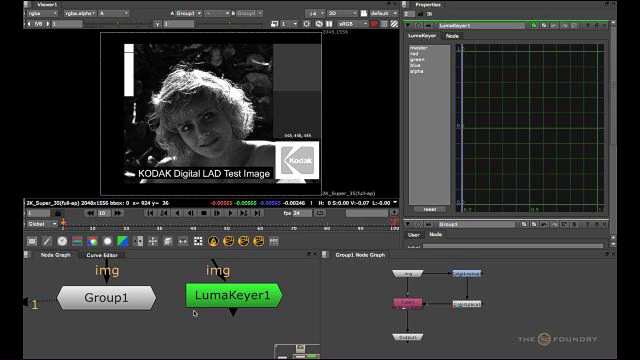
click(108, 298)
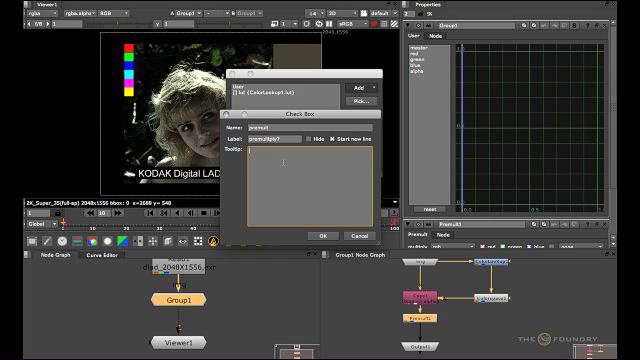
Add a checkbox knob named 'premult' with label and tooltip to Group1's controls
text(premultiply or not?)
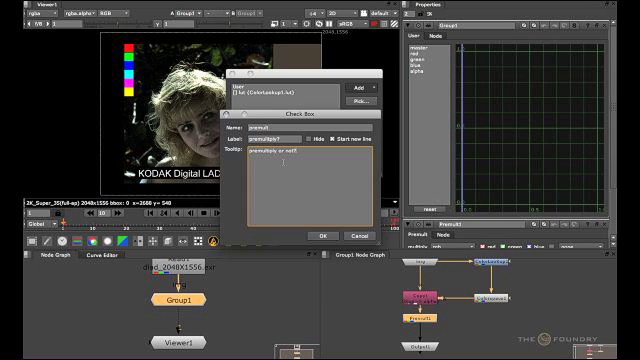
click(316, 234)
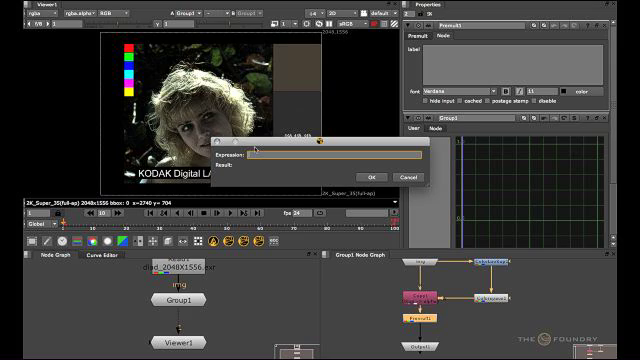
Begin the inner node's premult expression with 'parent', referring to the group
text(parent.premult)
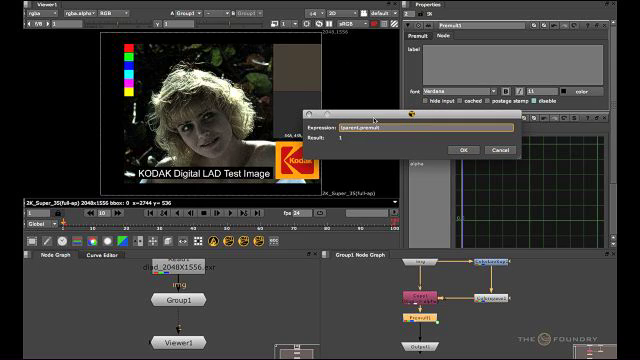
Apply the inverted parent.premult expression to the inner premult knob
click(460, 148)
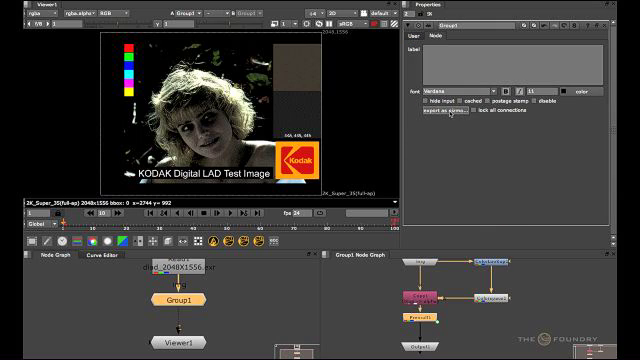
Start exporting Group1 as a gizmo, bringing up the save file browser
click(438, 122)
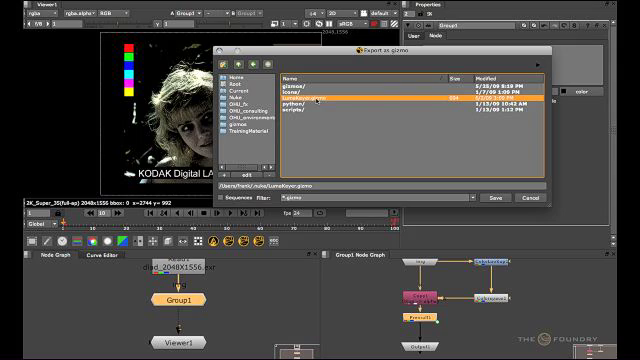